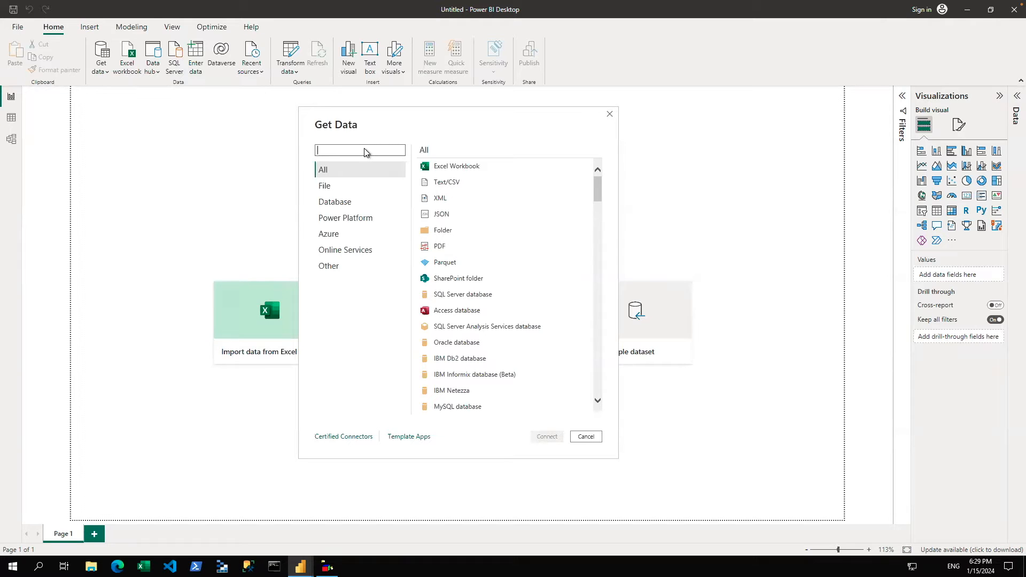
Filter the Get Data connector list by searching 'databricks'
type("dat")
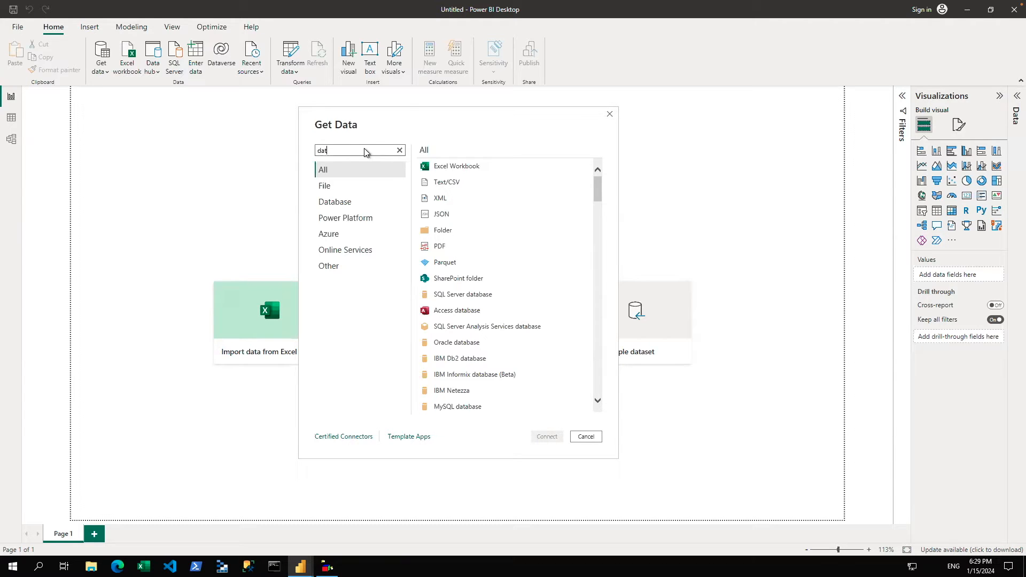
type("databricks")
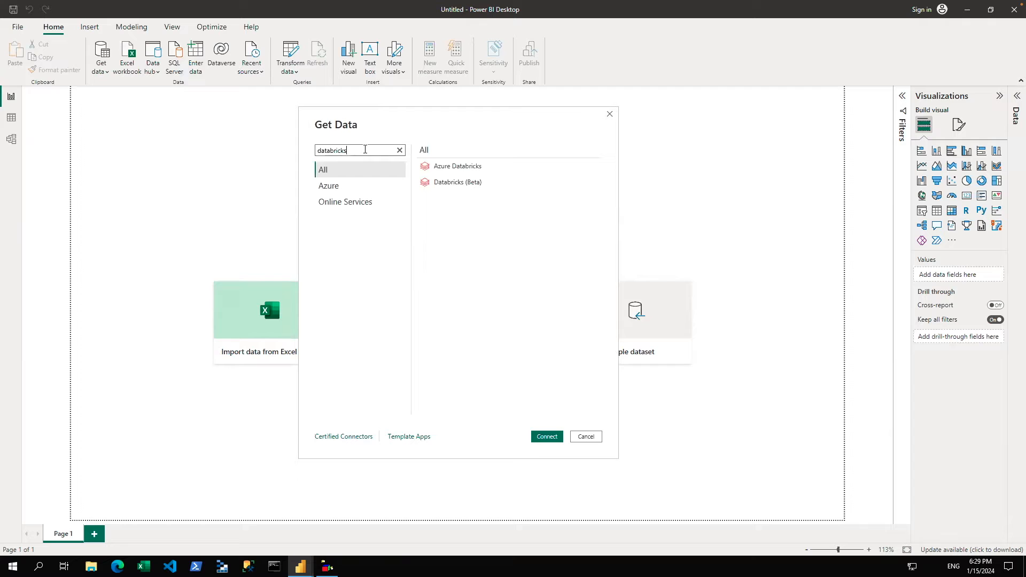
mouse_move(476, 170)
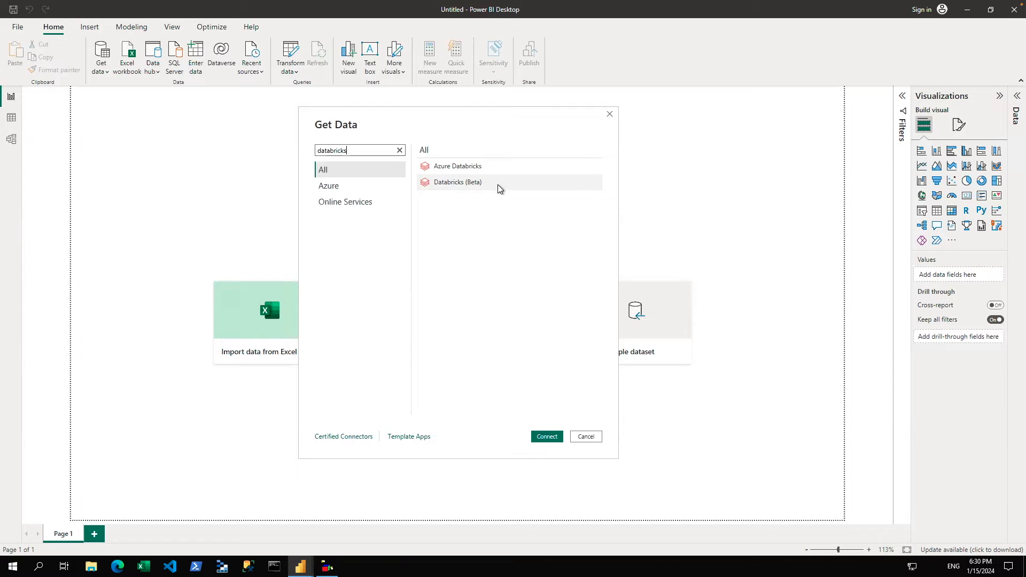
mouse_move(456, 166)
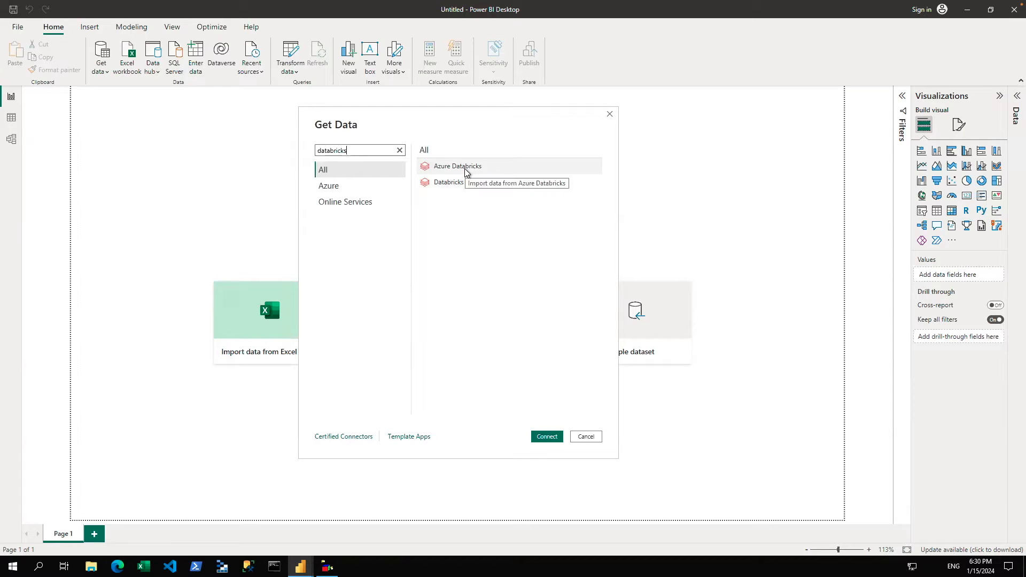
mouse_move(462, 169)
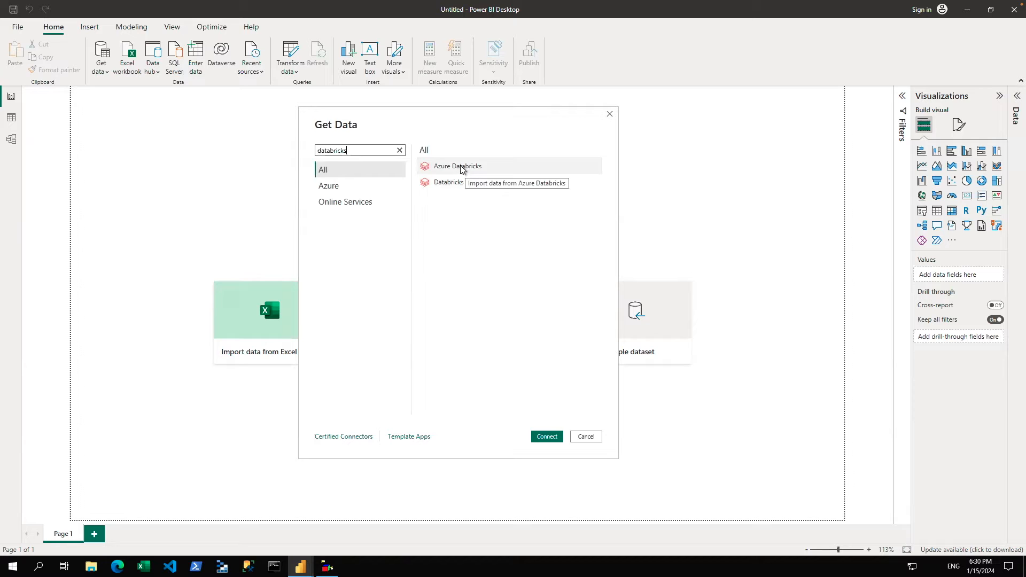
mouse_move(456, 182)
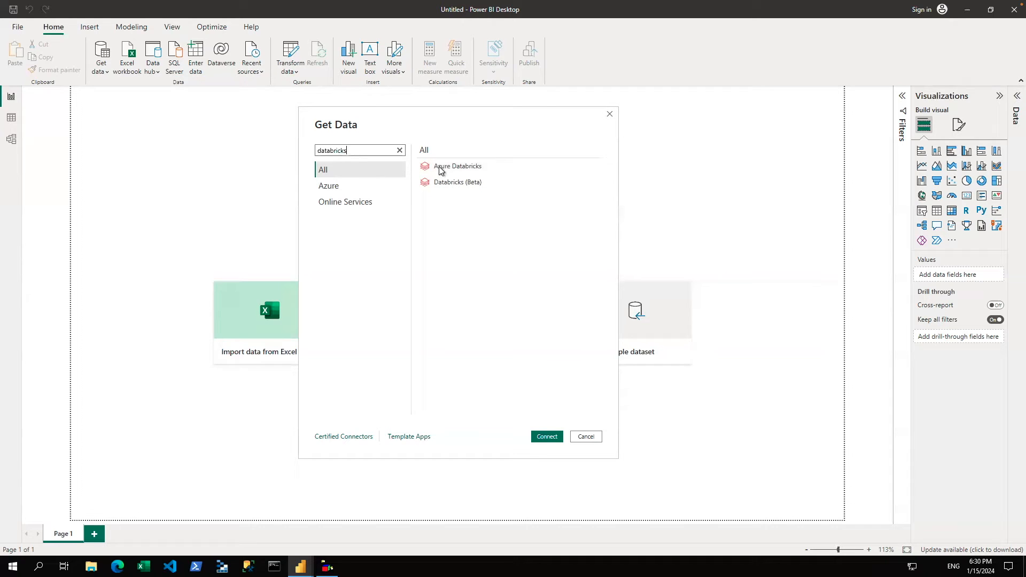
mouse_move(456, 165)
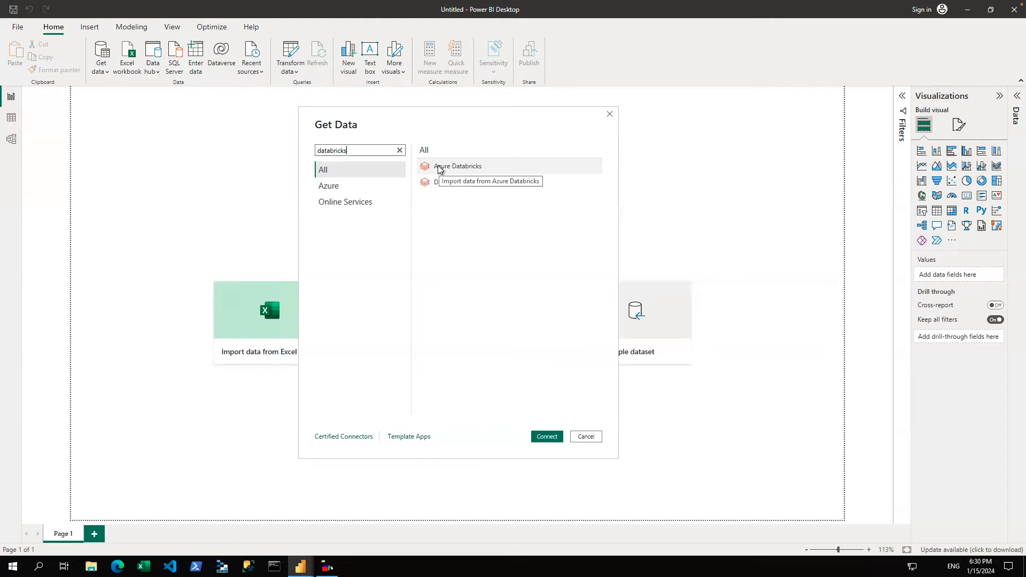
Connect with the Azure Databricks connector to reach its username/password credentials prompt
left_click(545, 436)
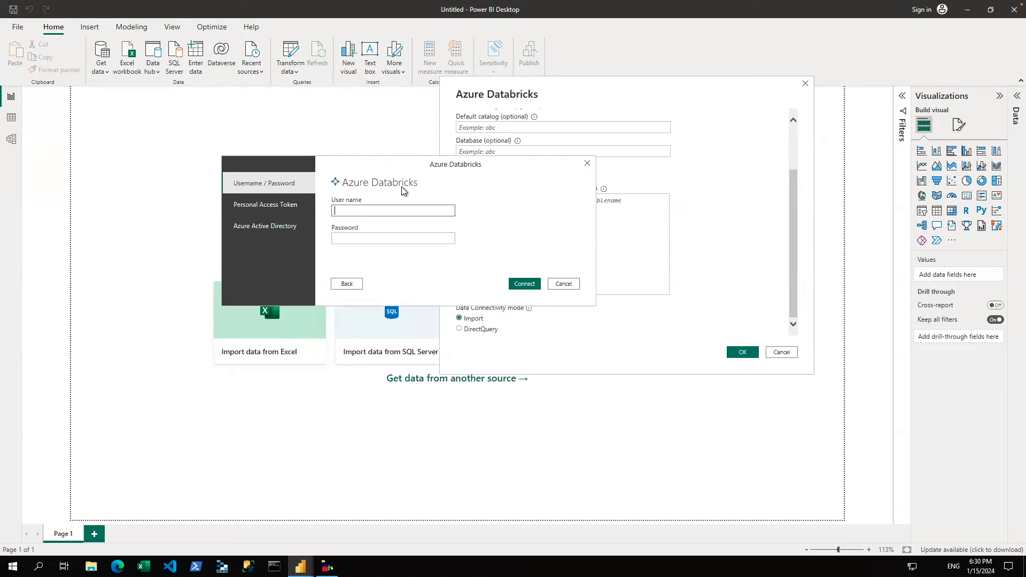
mouse_move(300, 190)
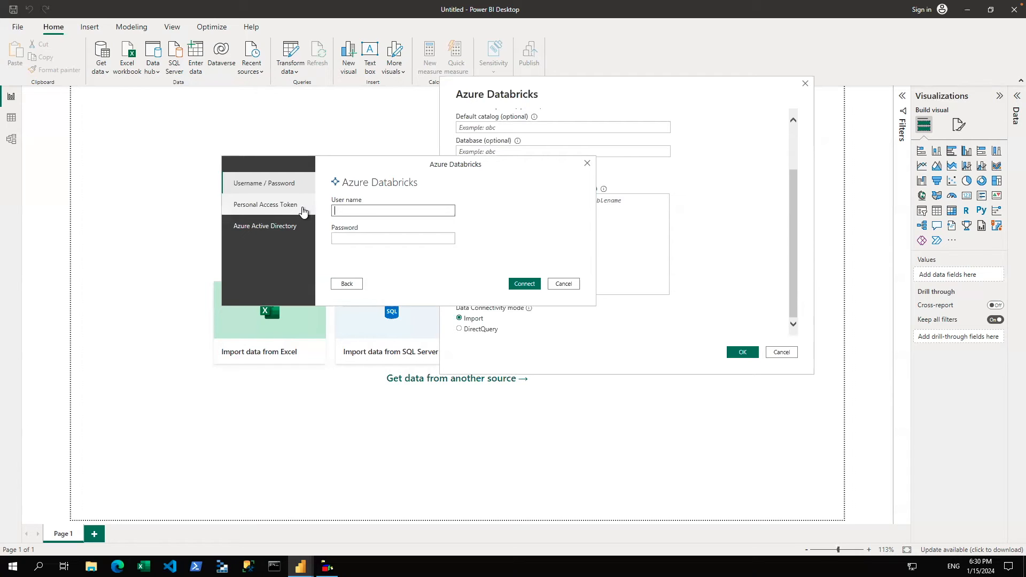
mouse_move(301, 236)
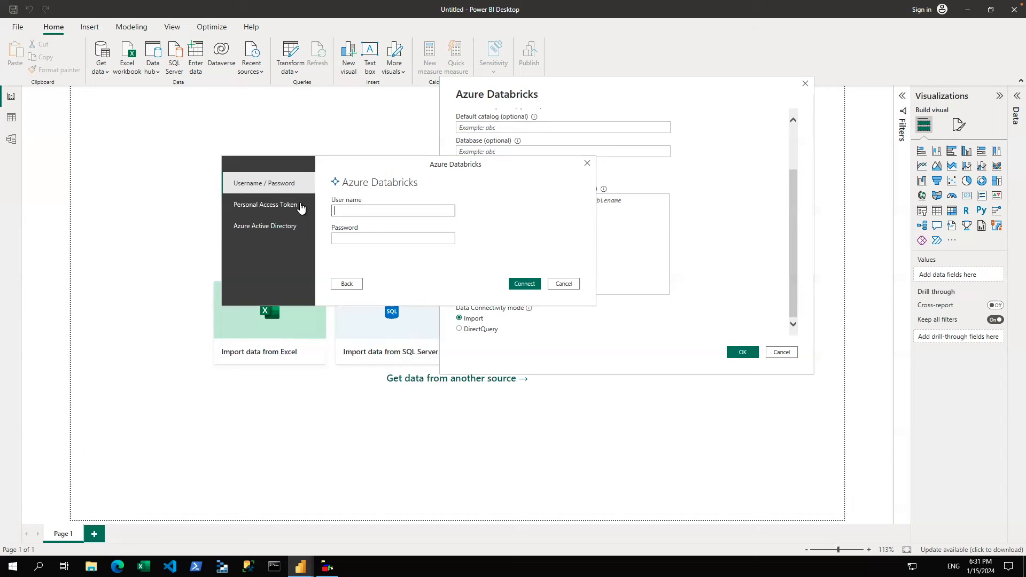
mouse_move(297, 212)
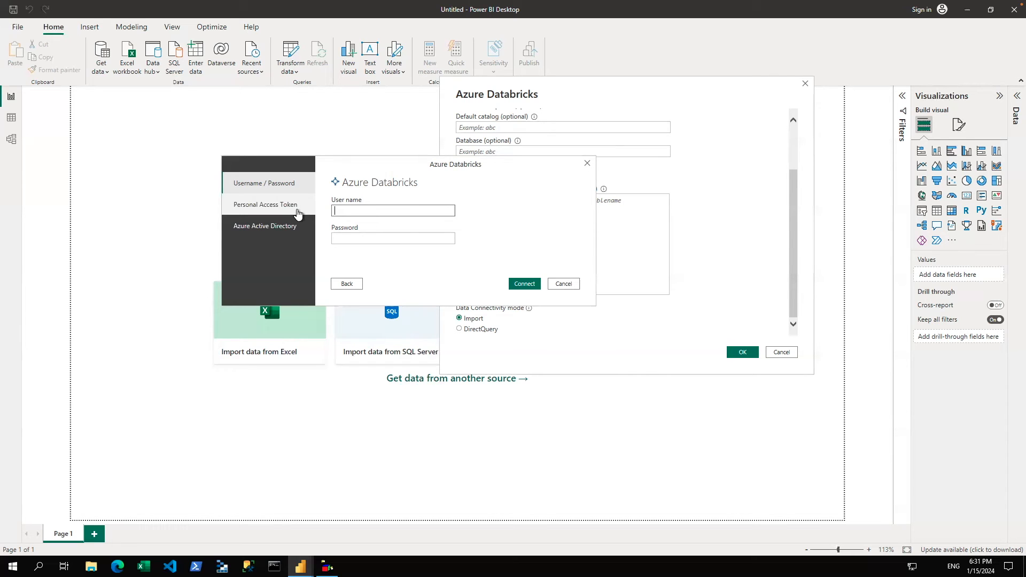
mouse_move(288, 234)
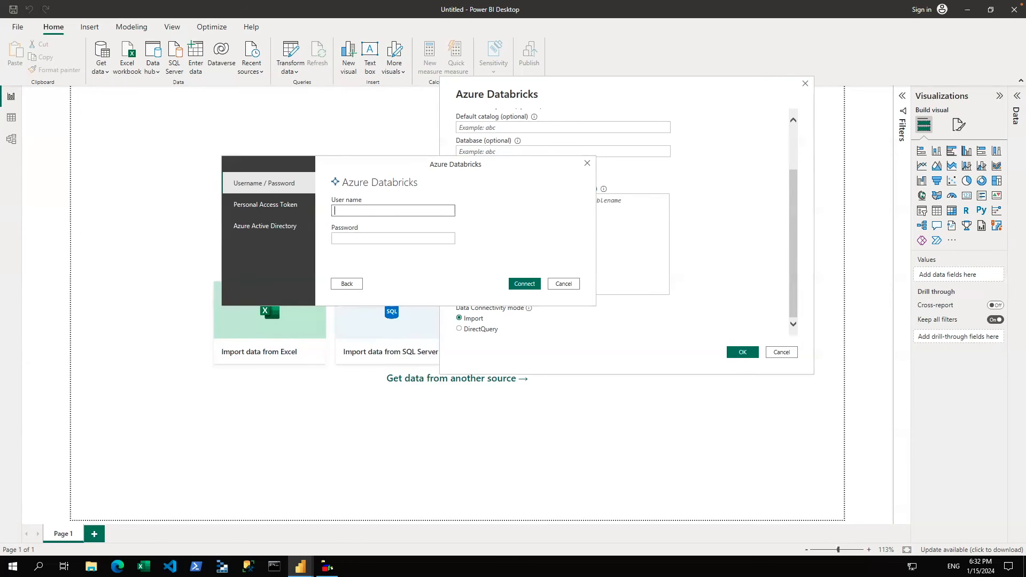
mouse_move(301, 566)
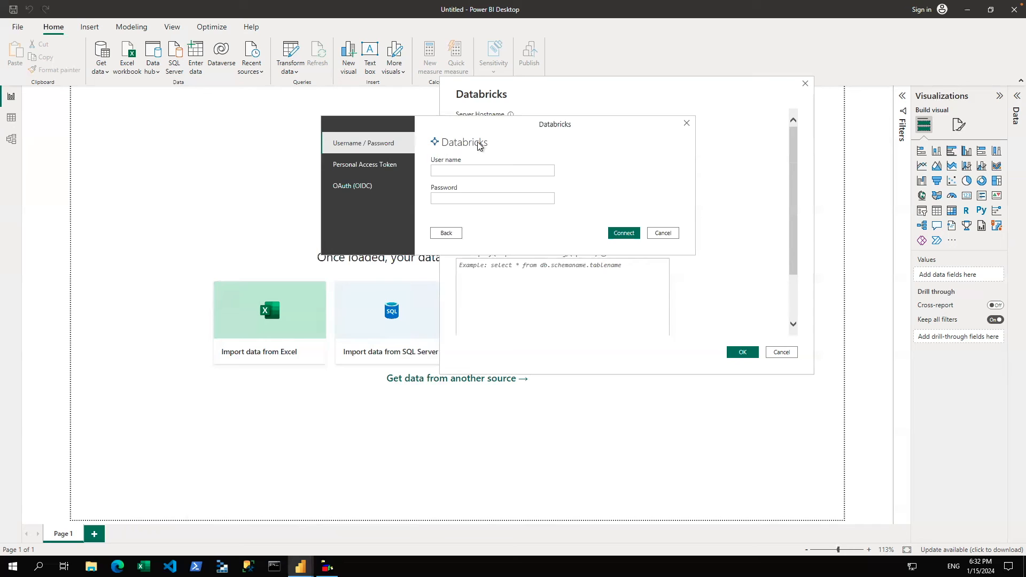
mouse_move(357, 190)
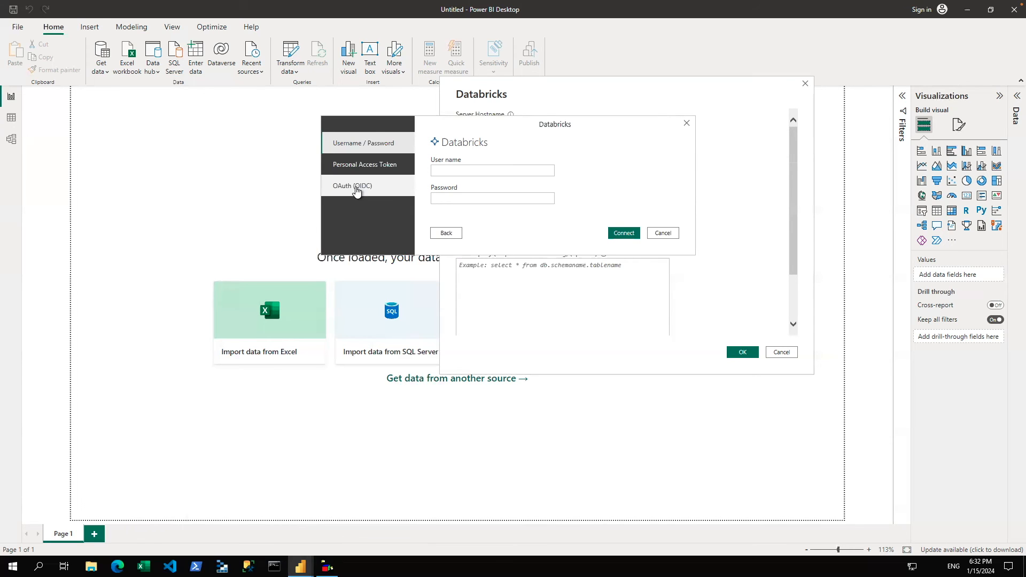
Select OAuth (OIDC) in the Databricks credentials dialog, showing 'You aren't signed in'
left_click(351, 185)
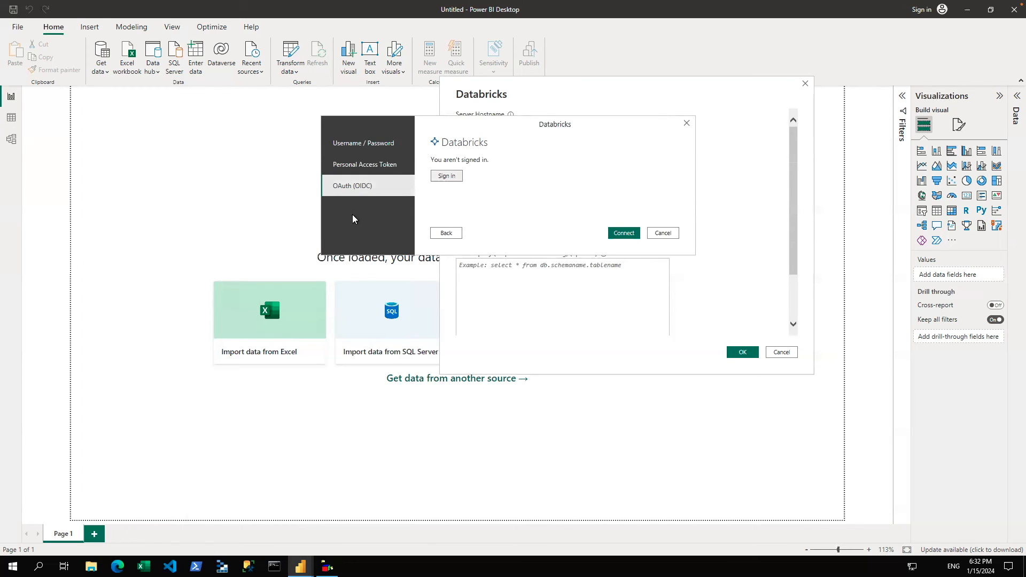
mouse_move(389, 194)
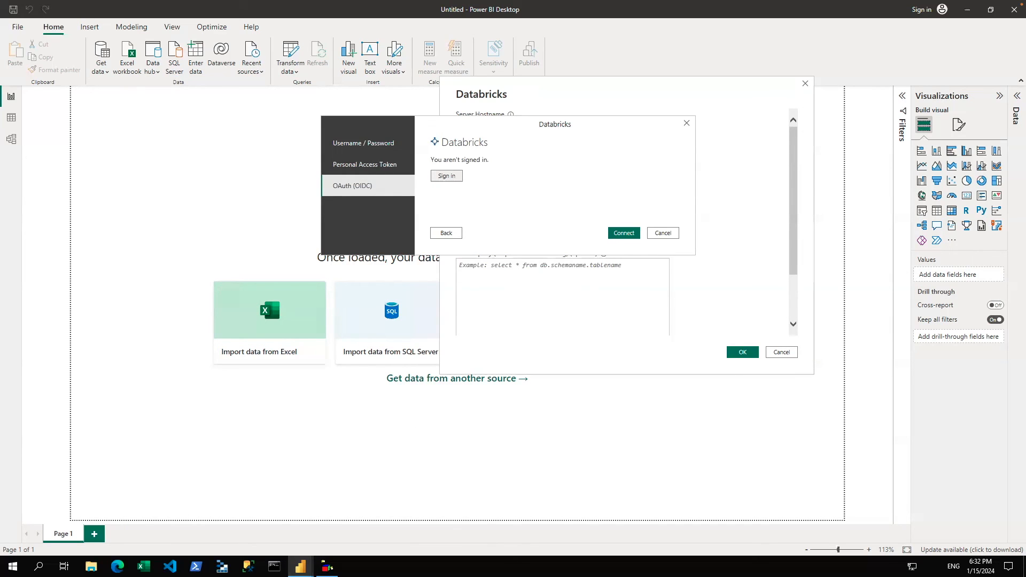
mouse_move(300, 565)
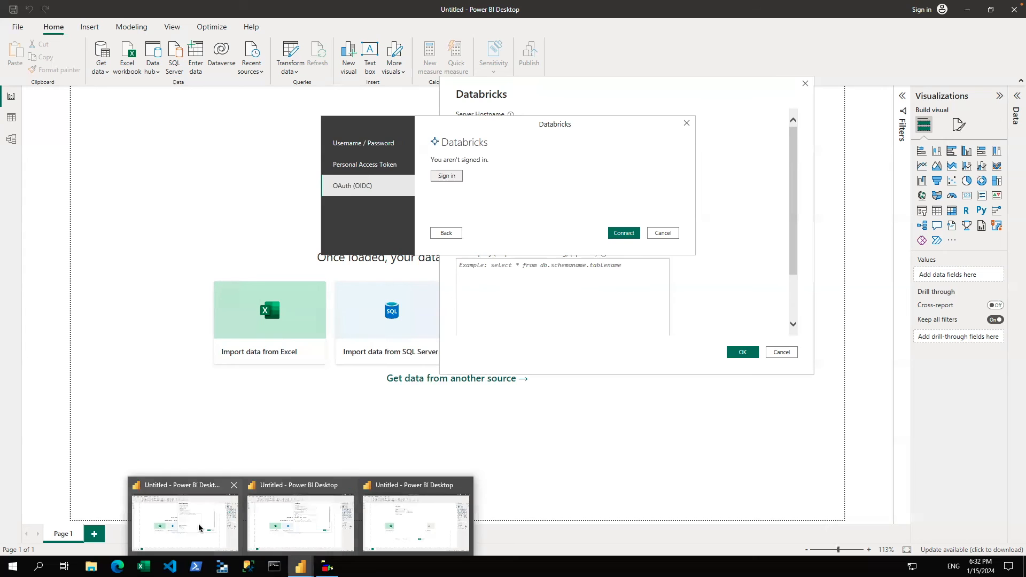